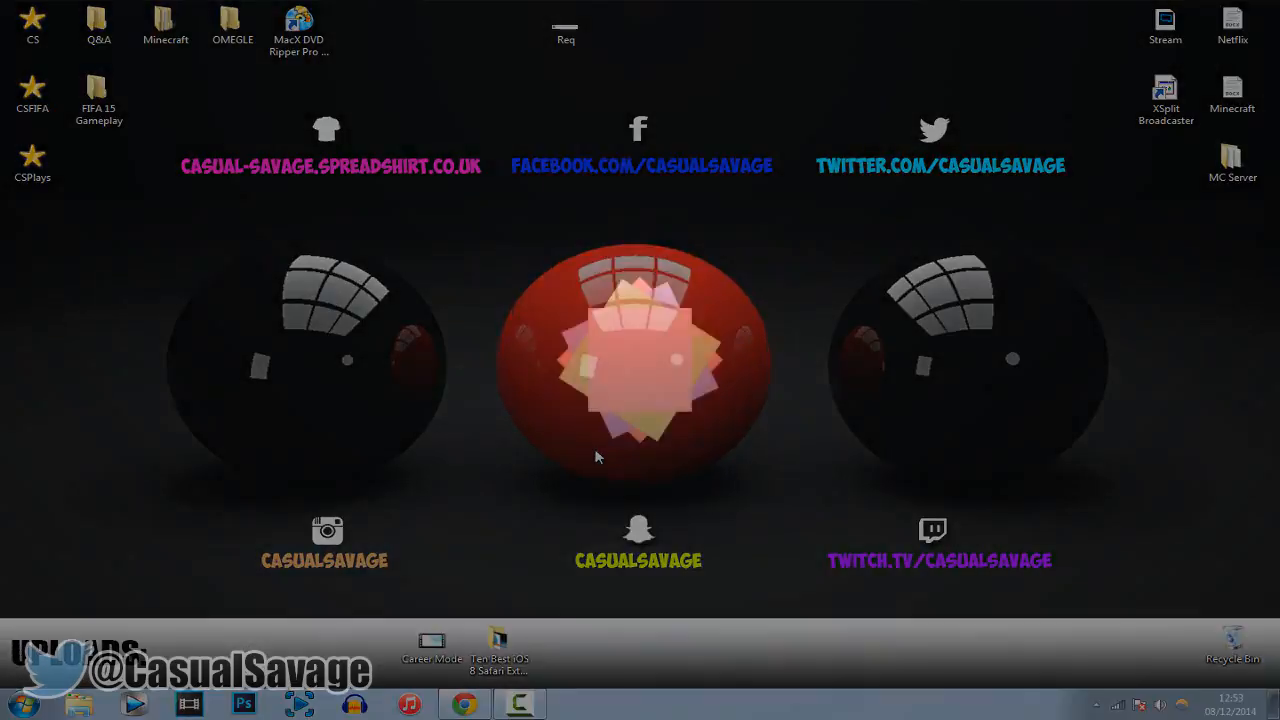
# - View the Req image with the viewer's comment asking for an intro tutorial
pyautogui.doubleClick(558, 26)
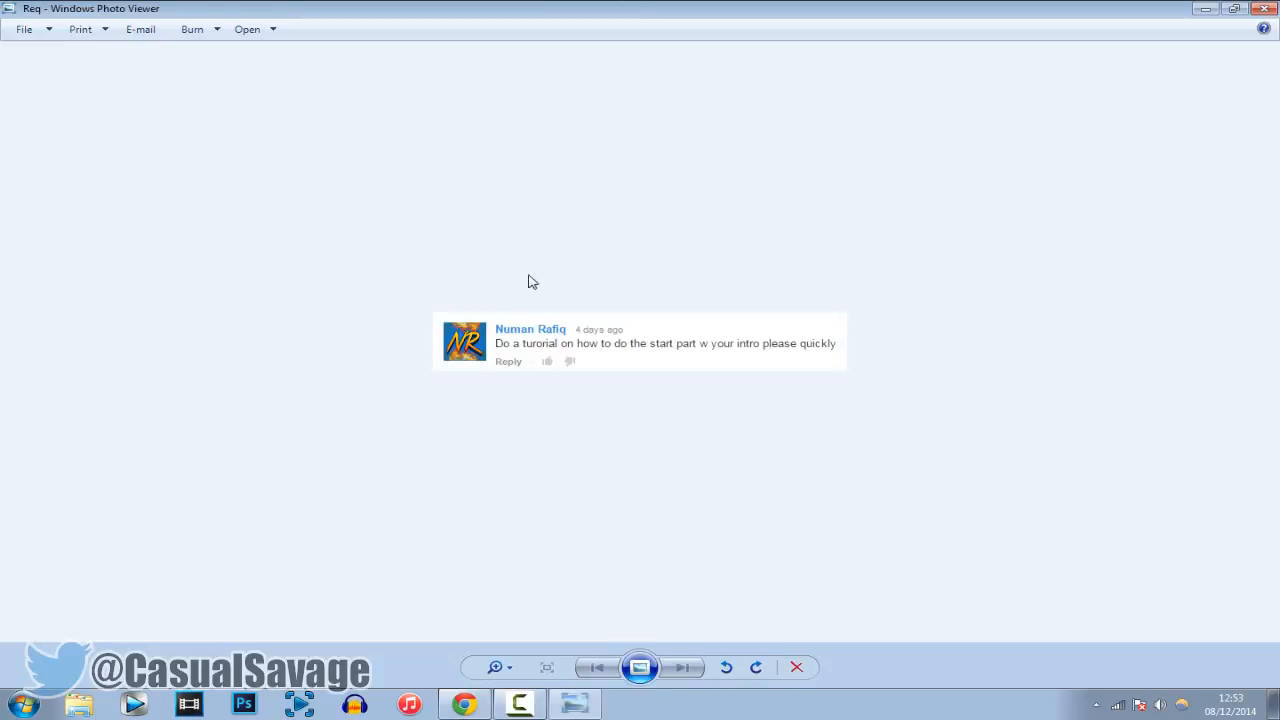
pyautogui.moveTo(536, 324)
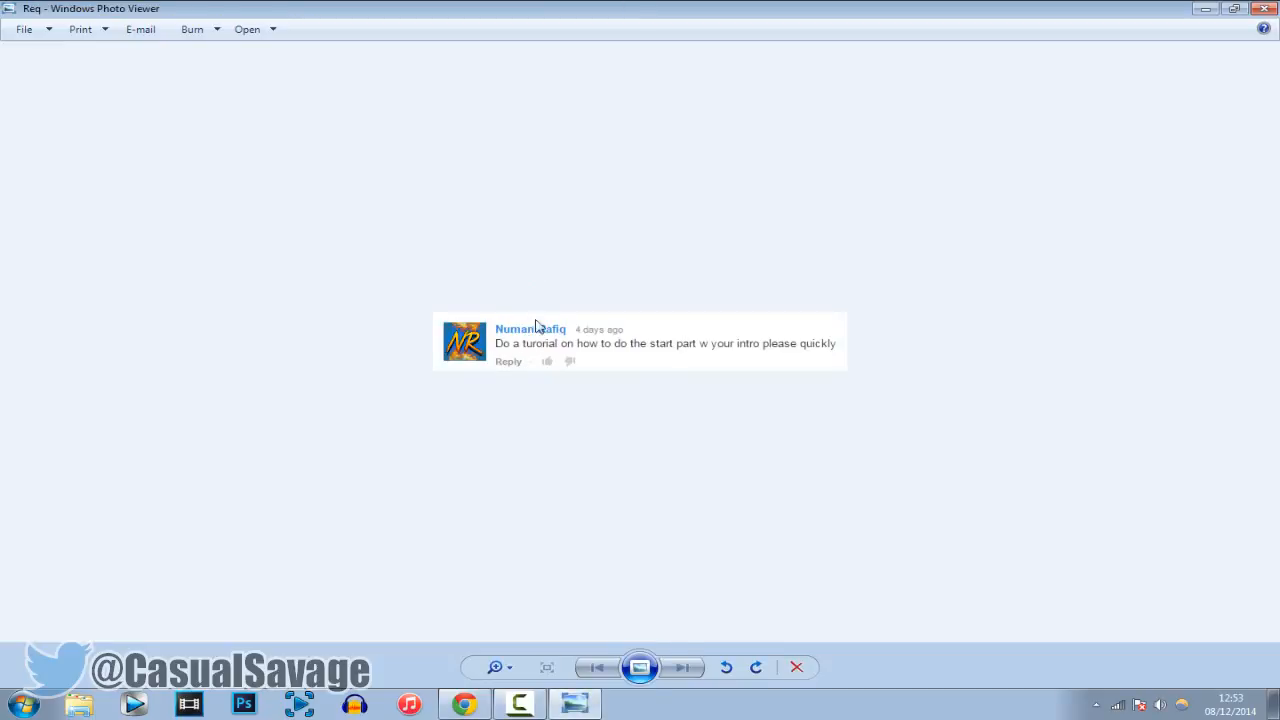
# - Play 'Minecraft: Survival - The Isoland! #3' in Chrome and pause on the CasualSavage intro overlay
pyautogui.click(796, 668)
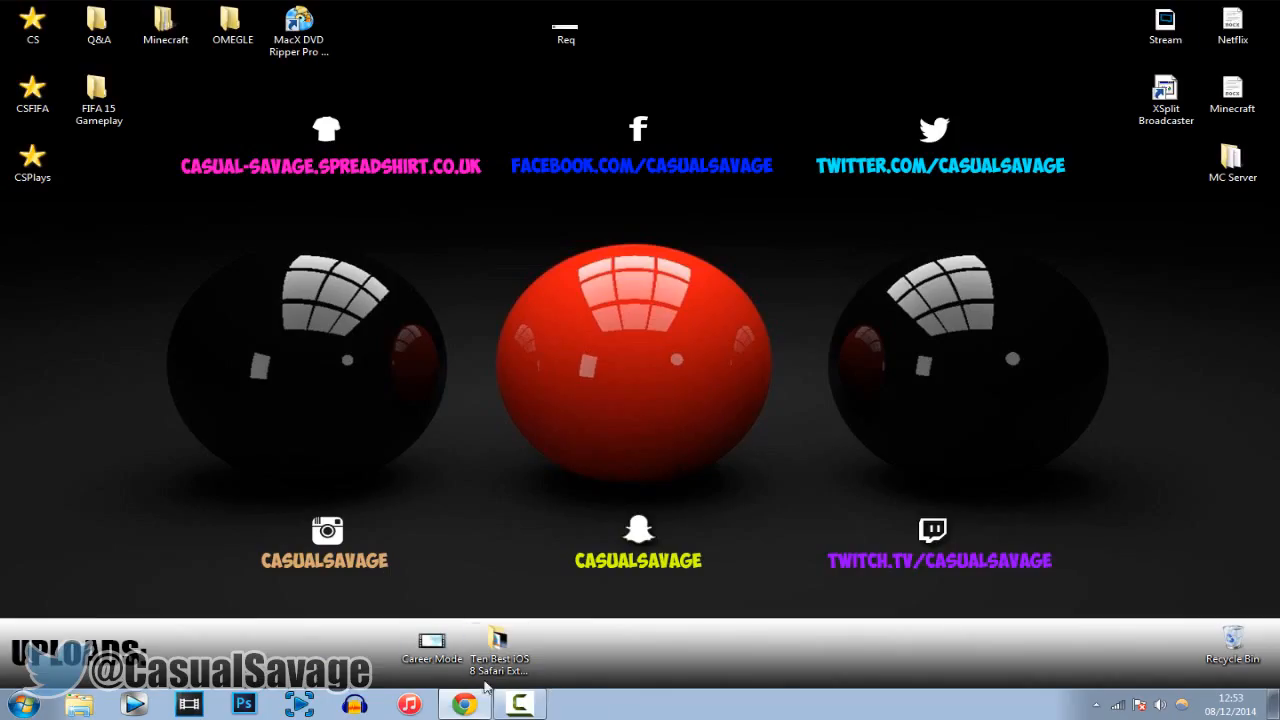
pyautogui.click(466, 702)
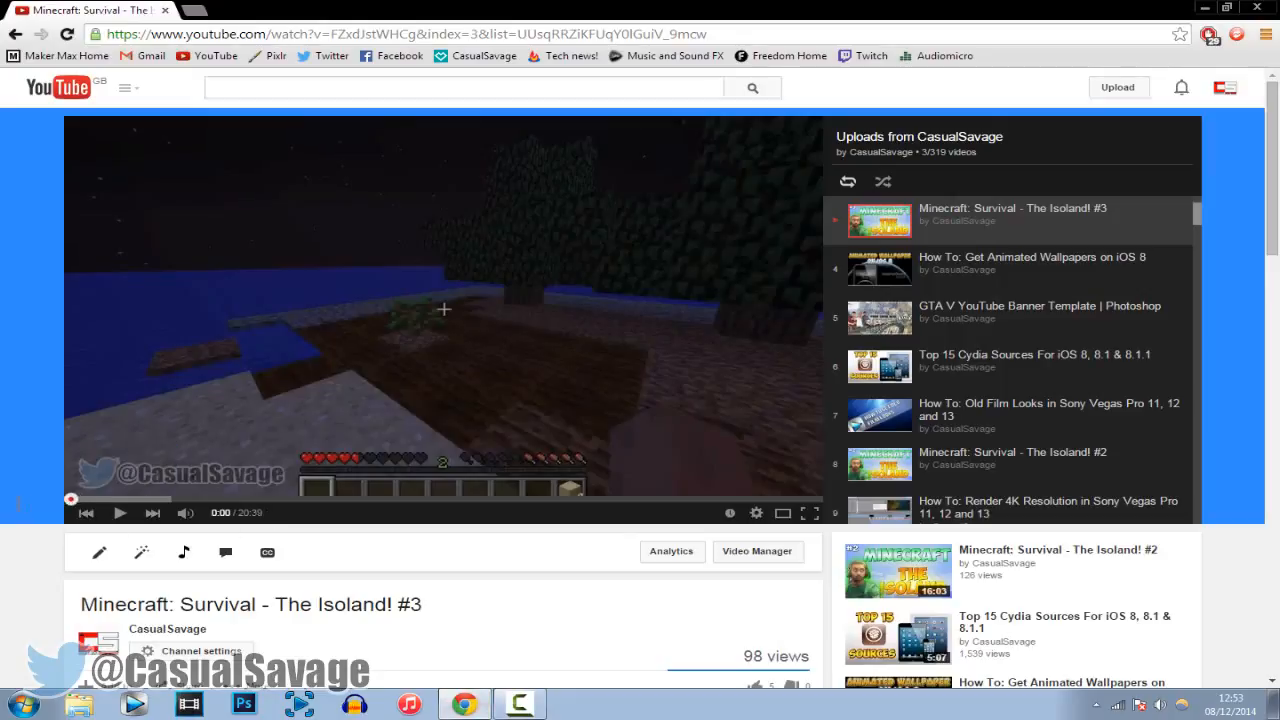
pyautogui.click(120, 512)
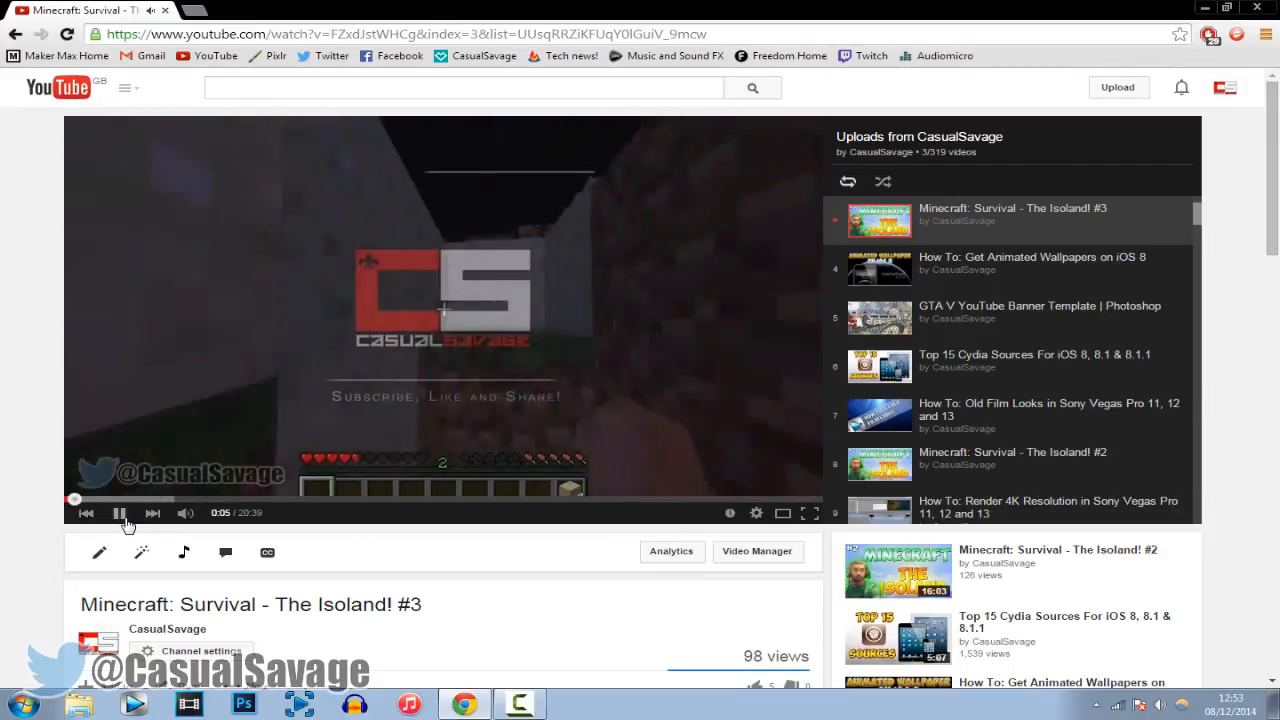
pyautogui.click(118, 512)
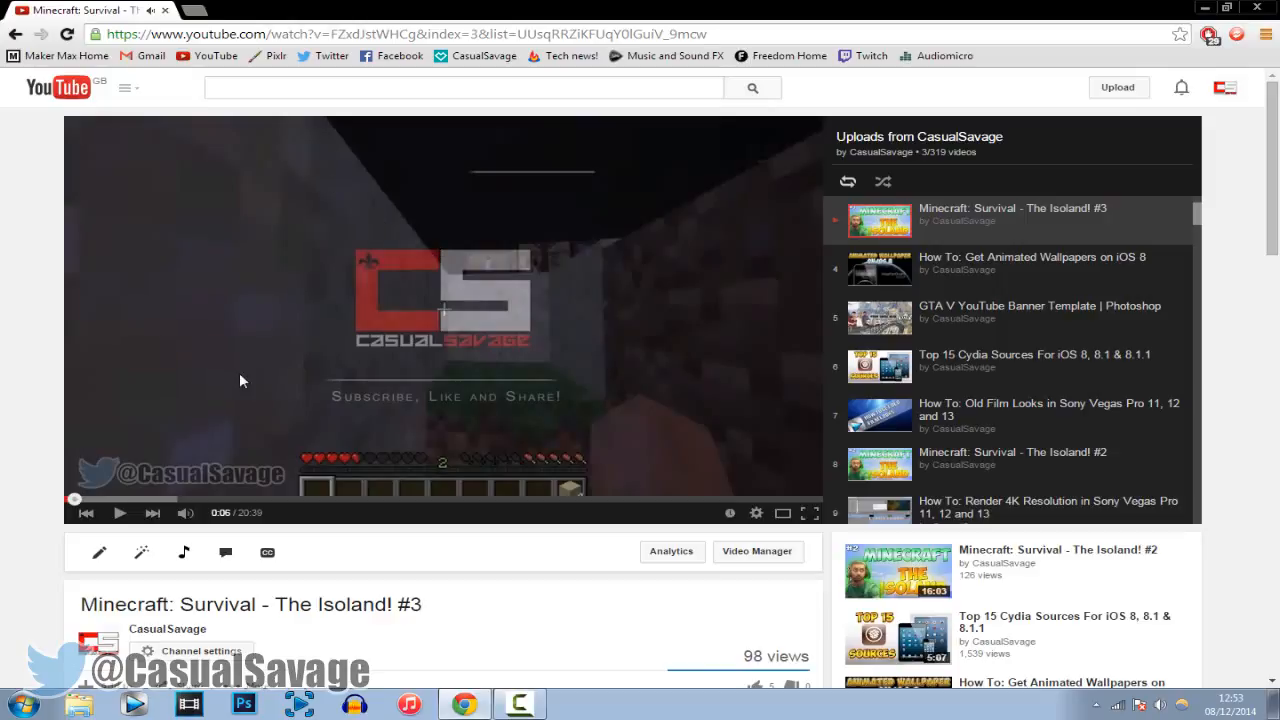
pyautogui.moveTo(292, 396)
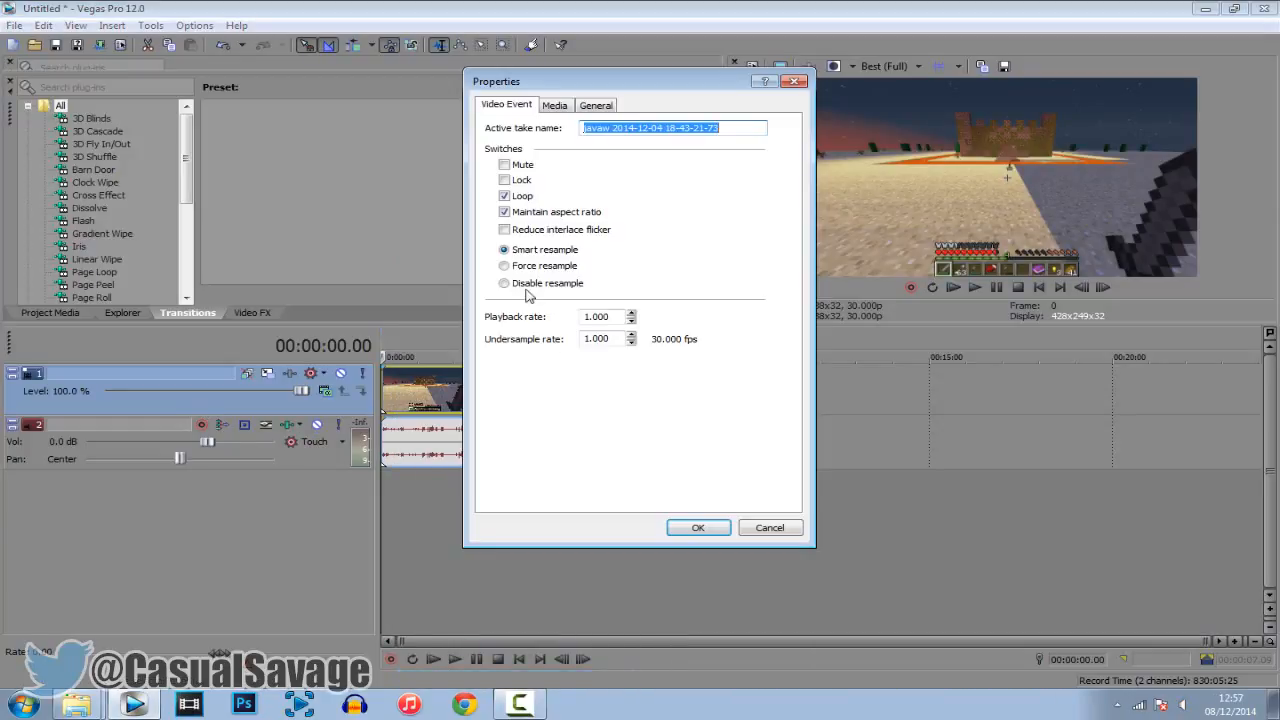
# - Choose Disable resample in the Minecraft clip's Properties and confirm
pyautogui.click(504, 284)
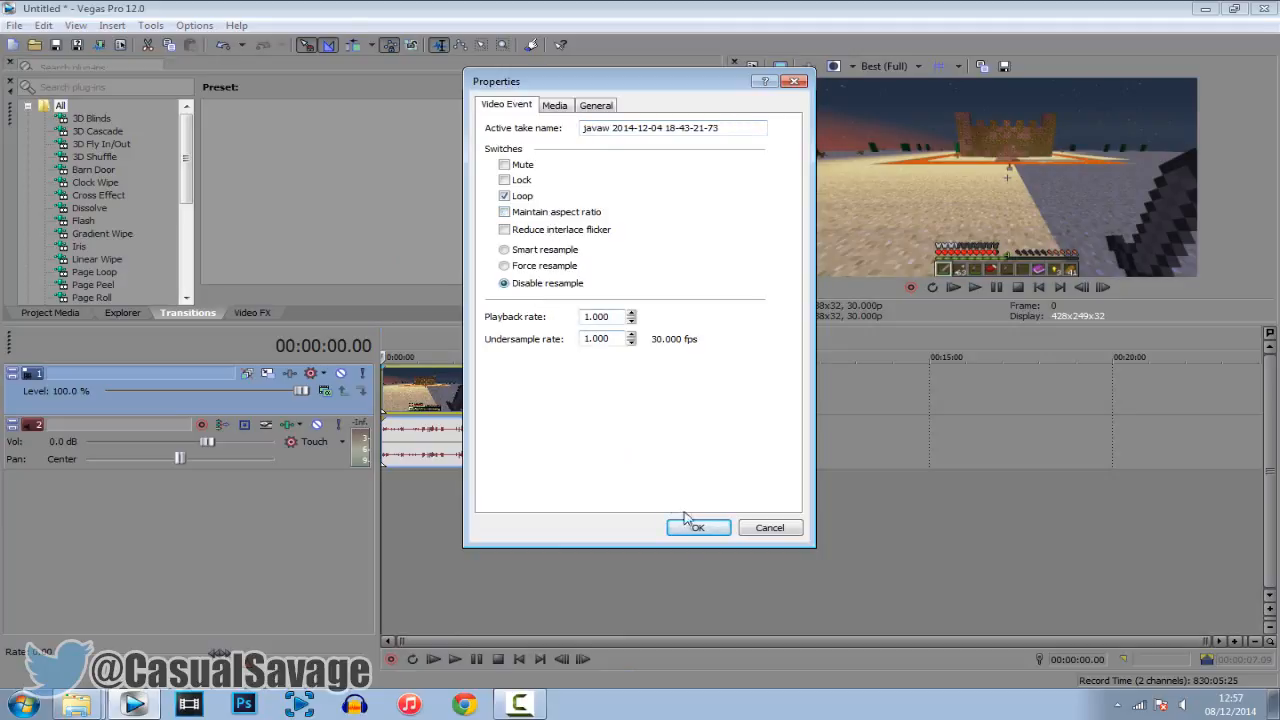
pyautogui.click(698, 528)
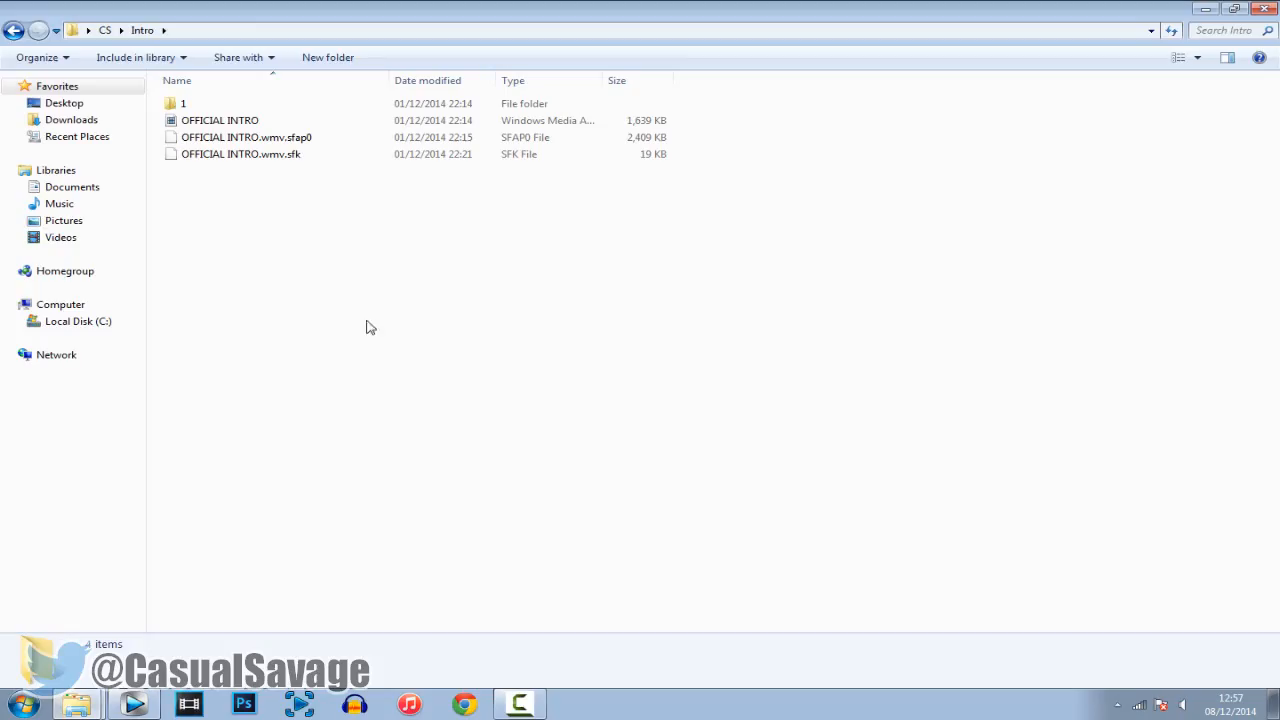
# - Bring the OFFICIAL INTRO video from the Intro folder onto a track above the gameplay
pyautogui.click(220, 120)
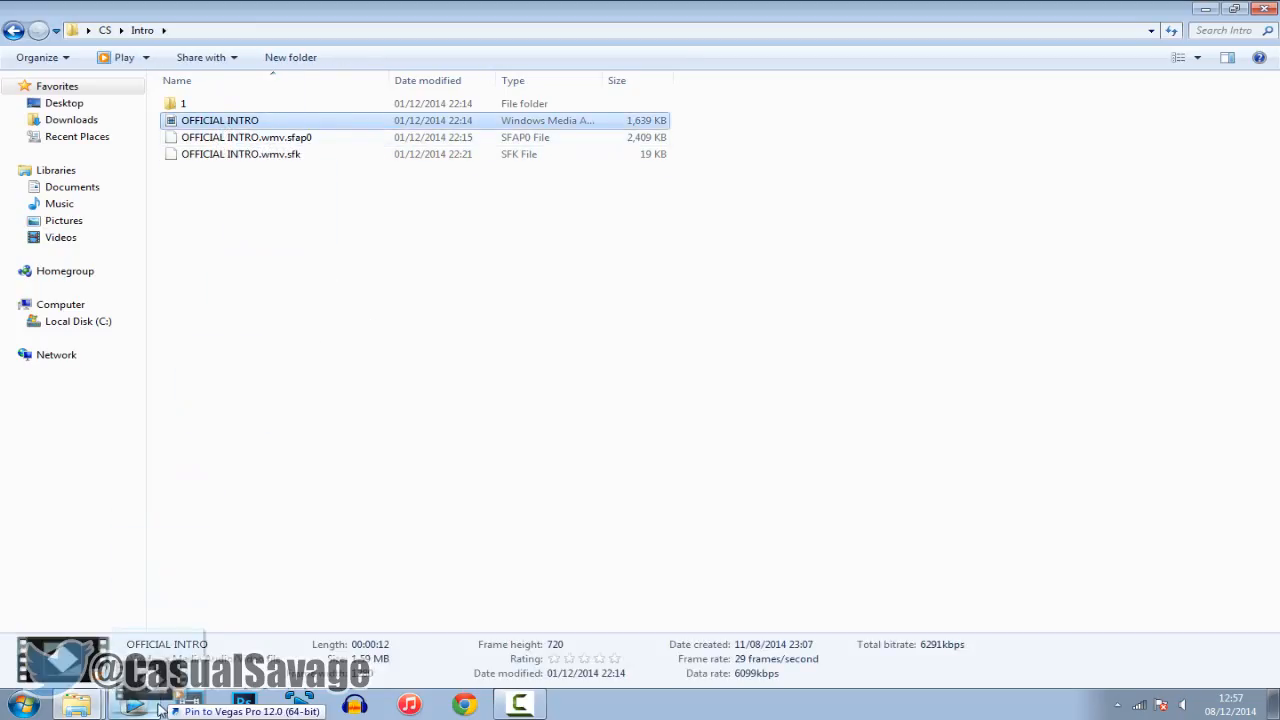
pyautogui.click(132, 702)
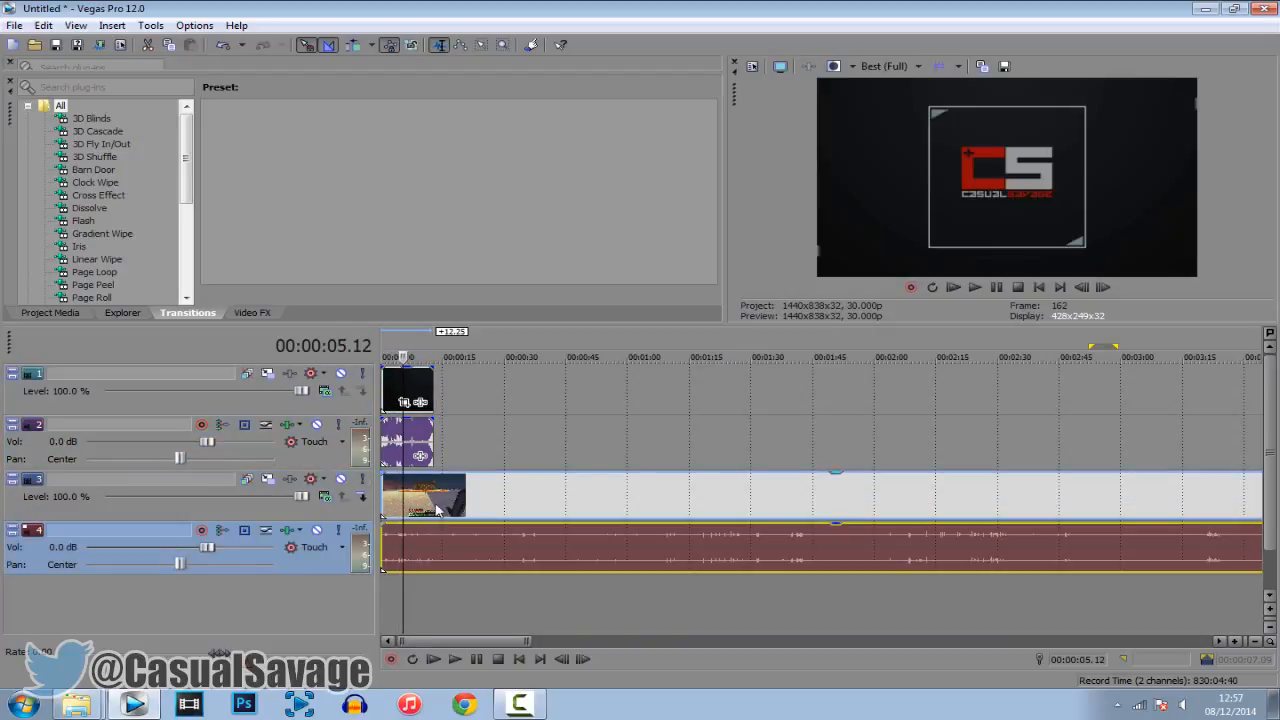
# - Uncheck Maintain aspect ratio in the OFFICIAL INTRO event's Properties
pyautogui.rightClick(424, 500)
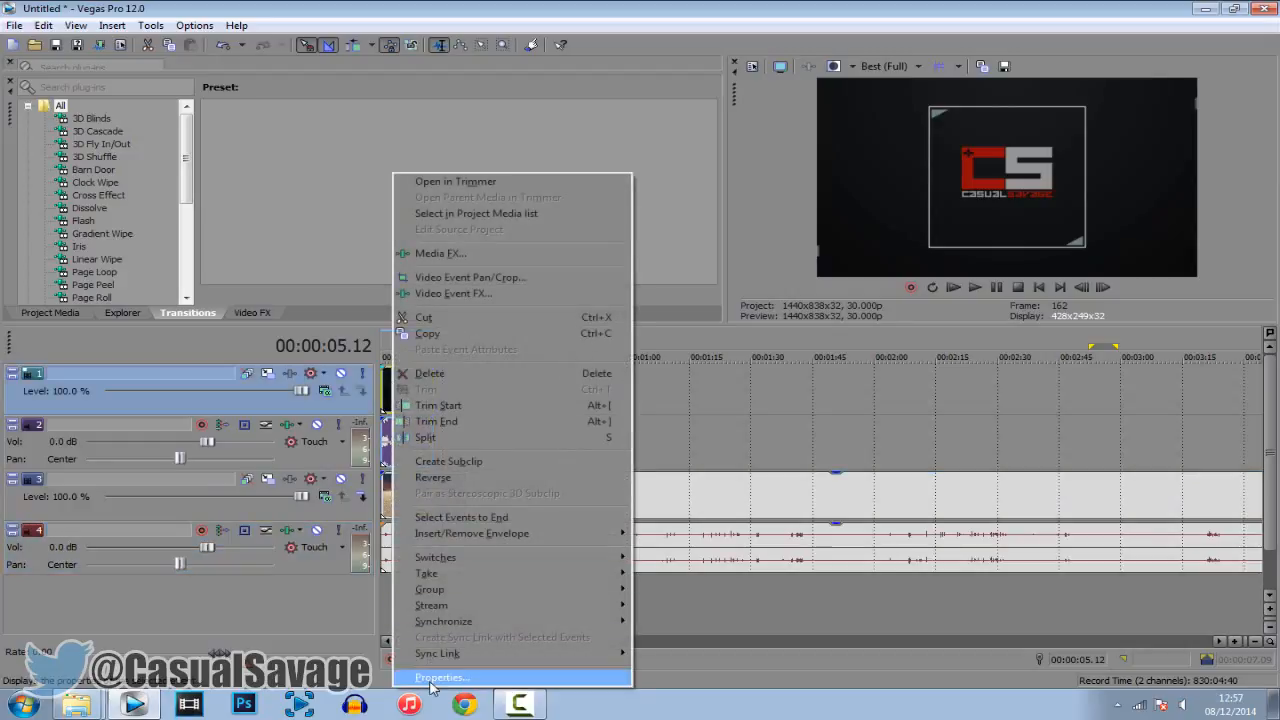
pyautogui.click(440, 676)
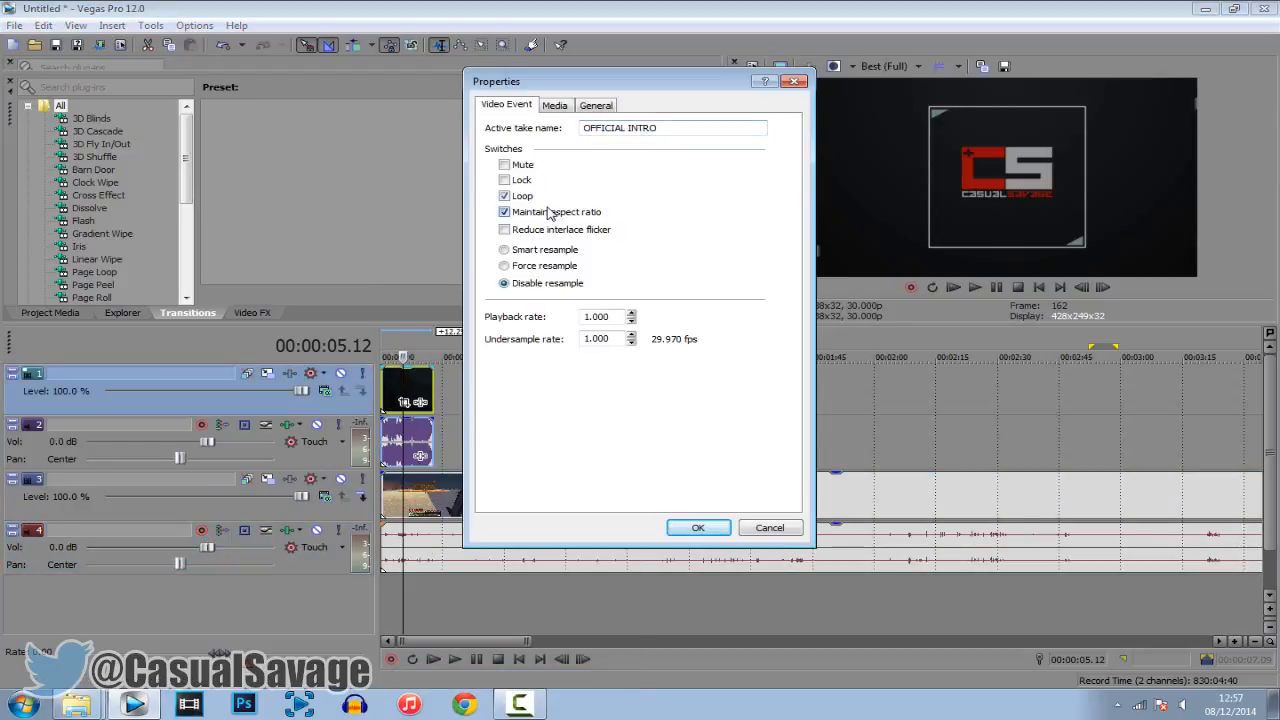
pyautogui.click(698, 528)
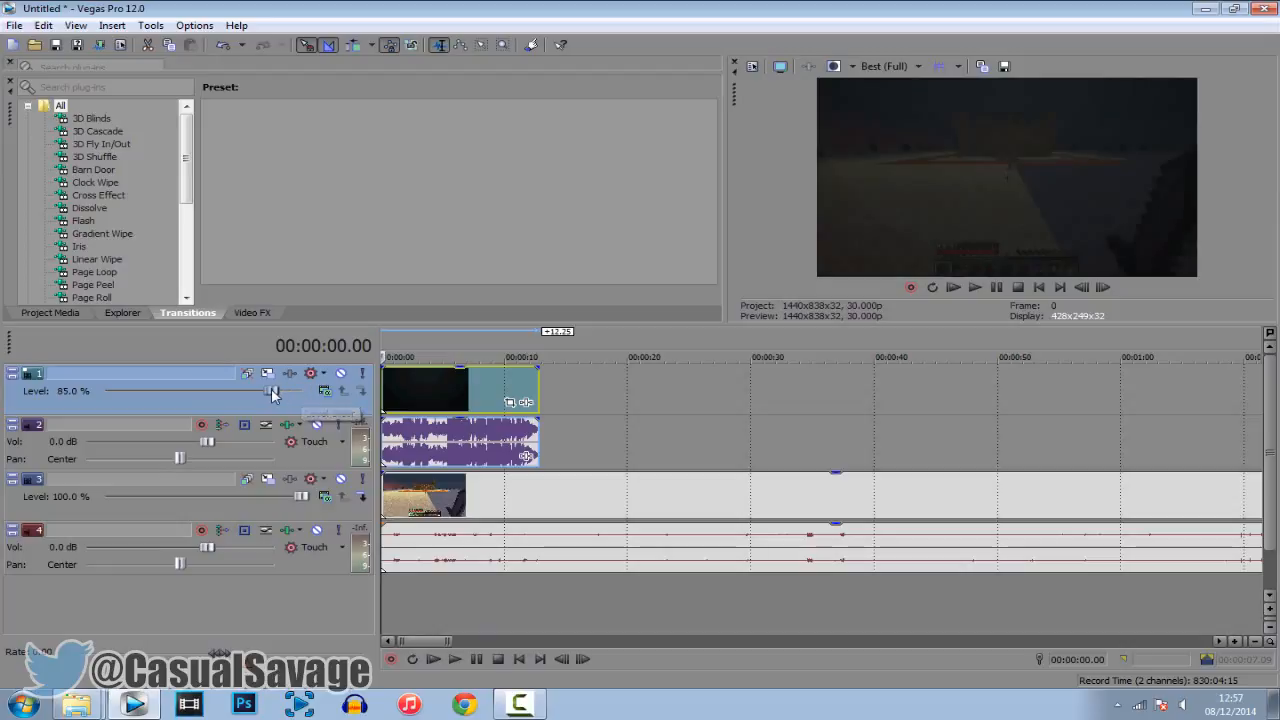
# - Lower the intro track Level to about 42.9%, preview it over the gameplay, then restore 100%
pyautogui.moveTo(276, 390); pyautogui.dragTo(196, 390)
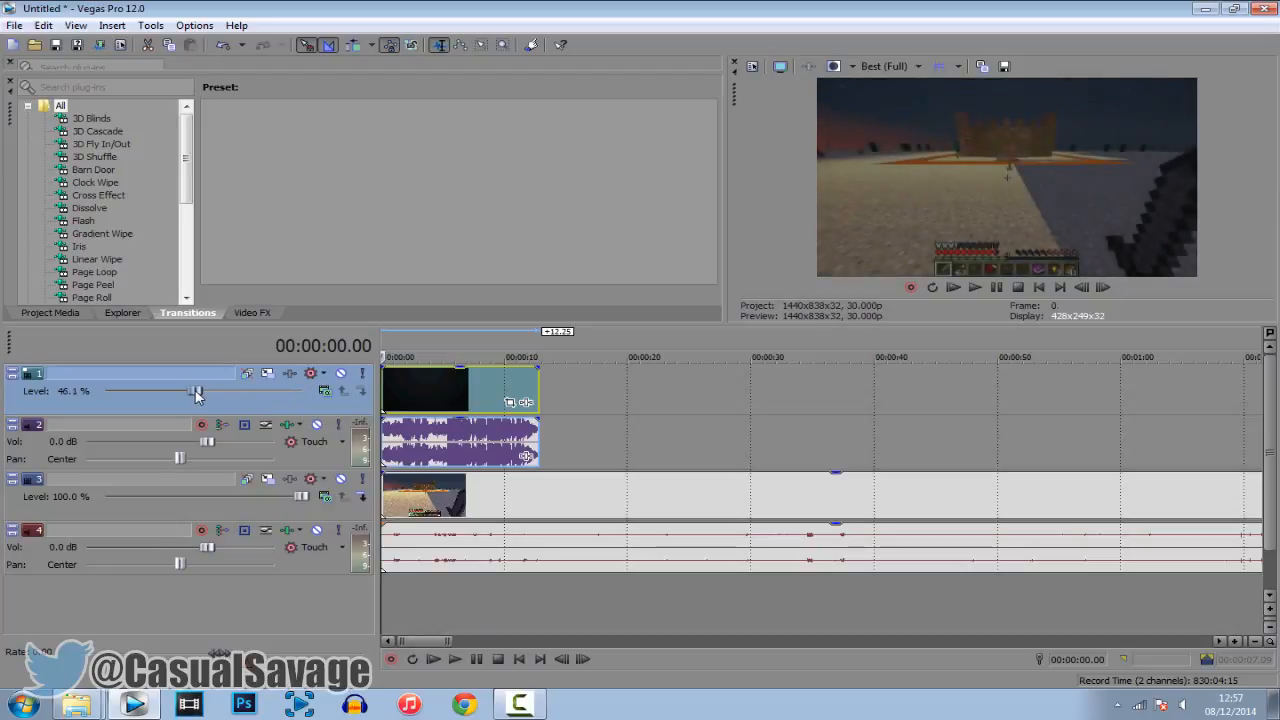
pyautogui.moveTo(198, 390); pyautogui.dragTo(188, 390)
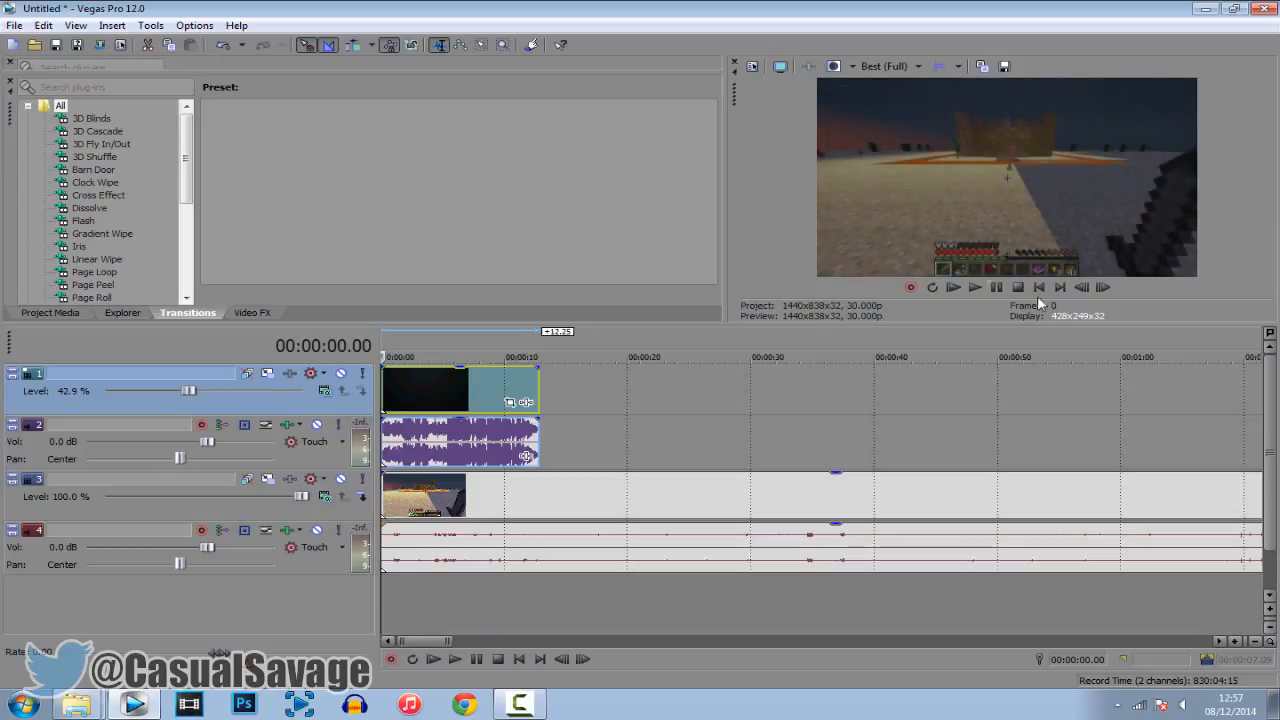
pyautogui.click(972, 288)
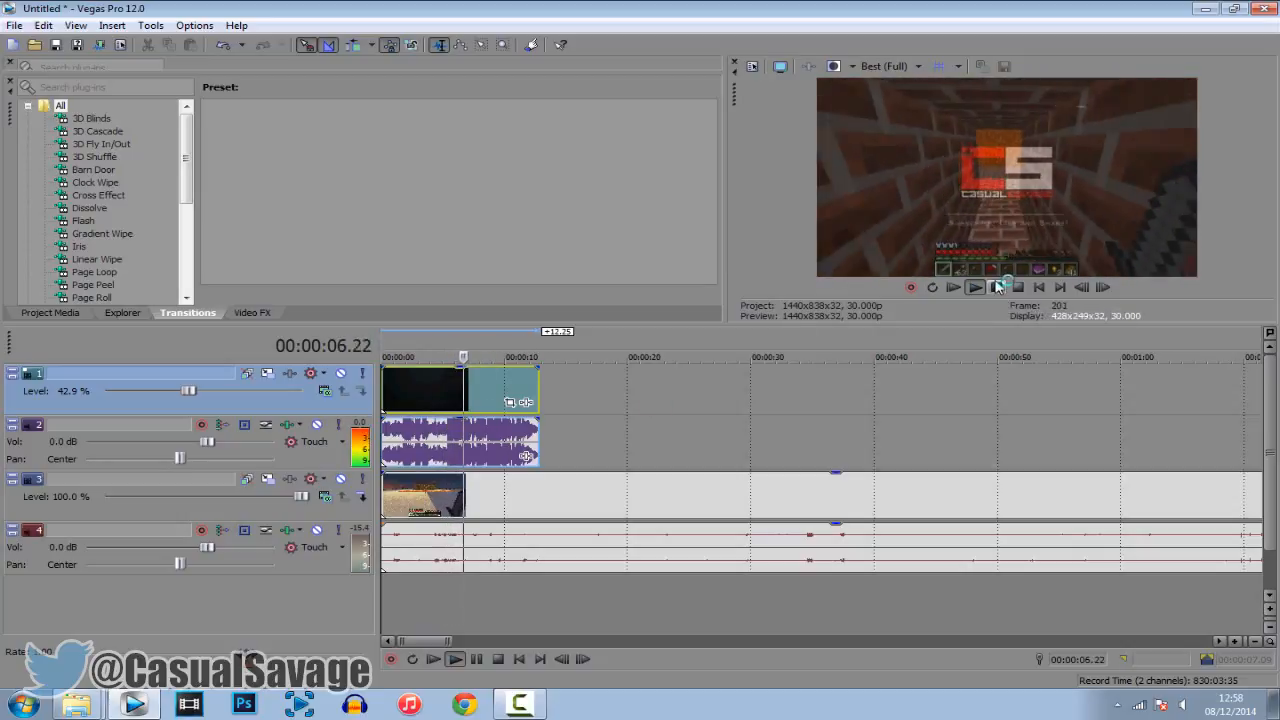
pyautogui.click(976, 288)
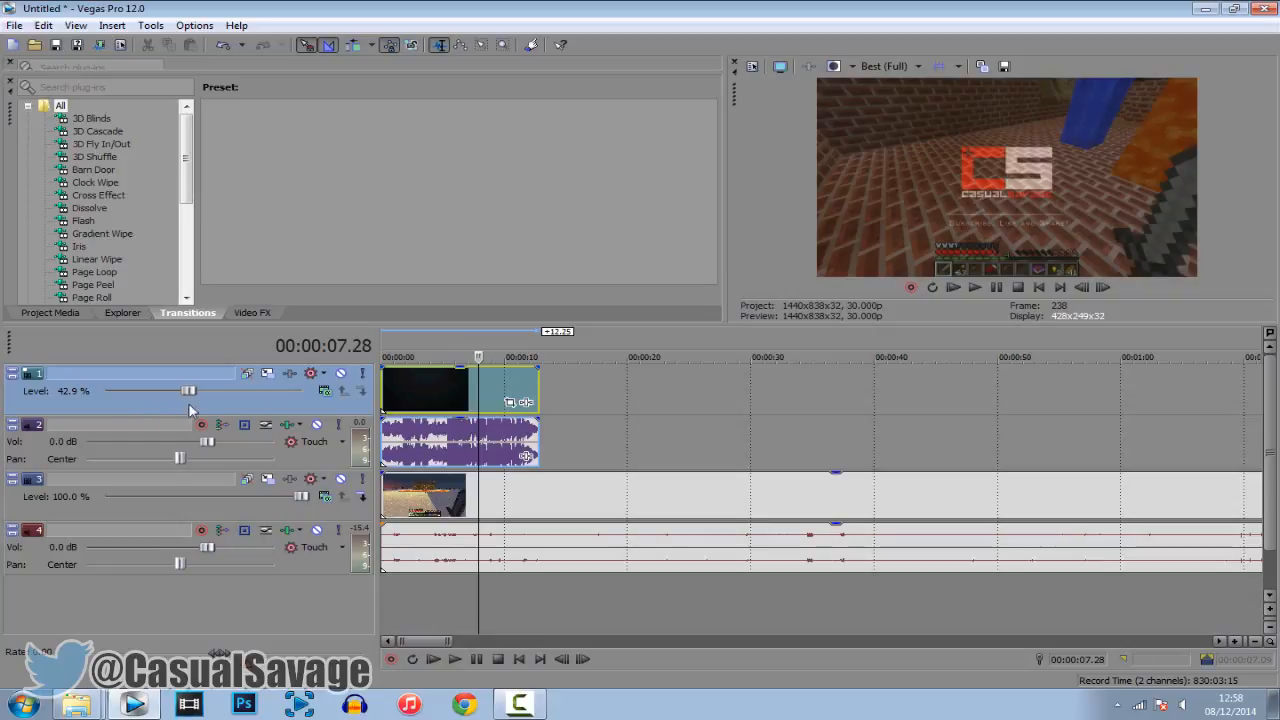
pyautogui.moveTo(188, 390); pyautogui.dragTo(272, 390)
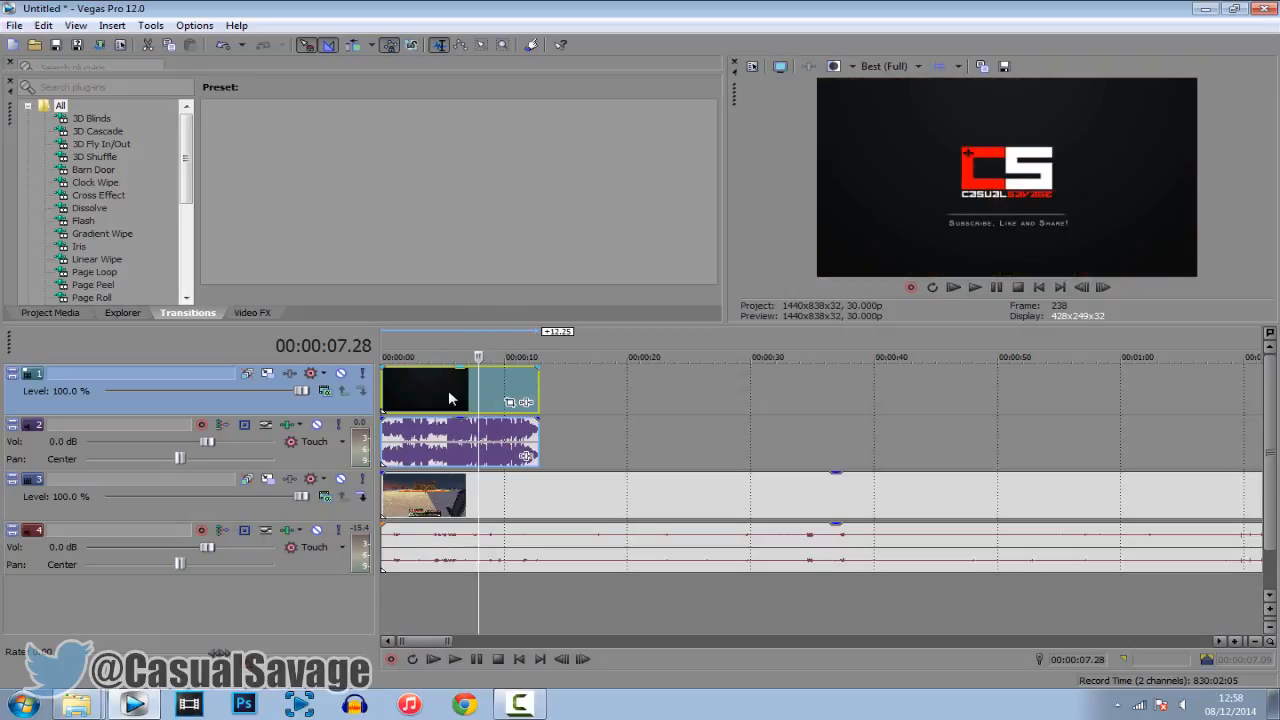
pyautogui.moveTo(570, 384)
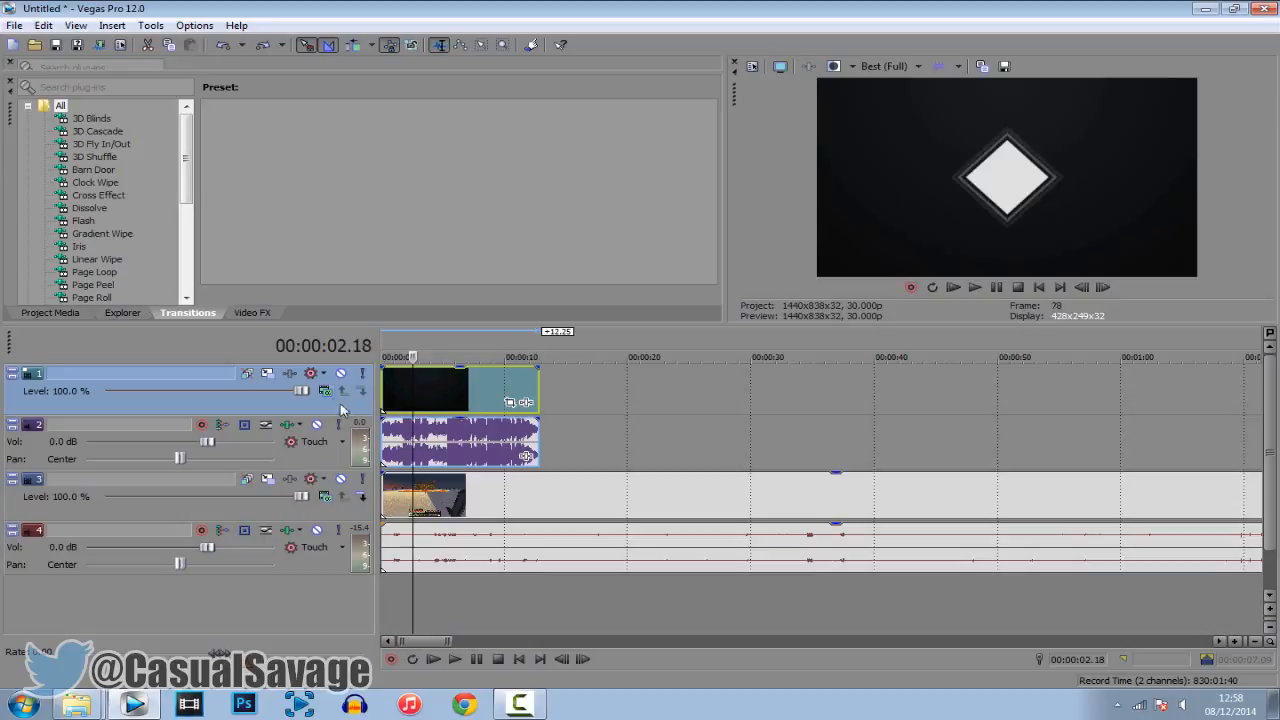
pyautogui.click(324, 390)
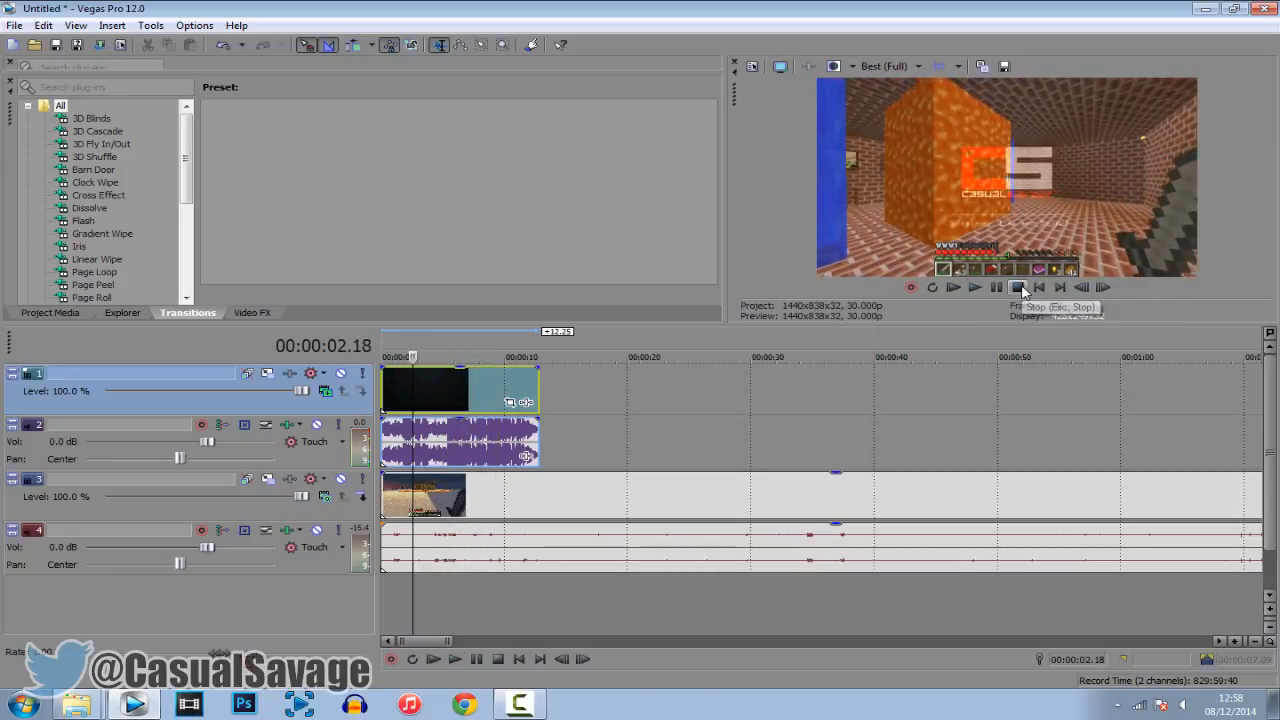
pyautogui.click(1016, 288)
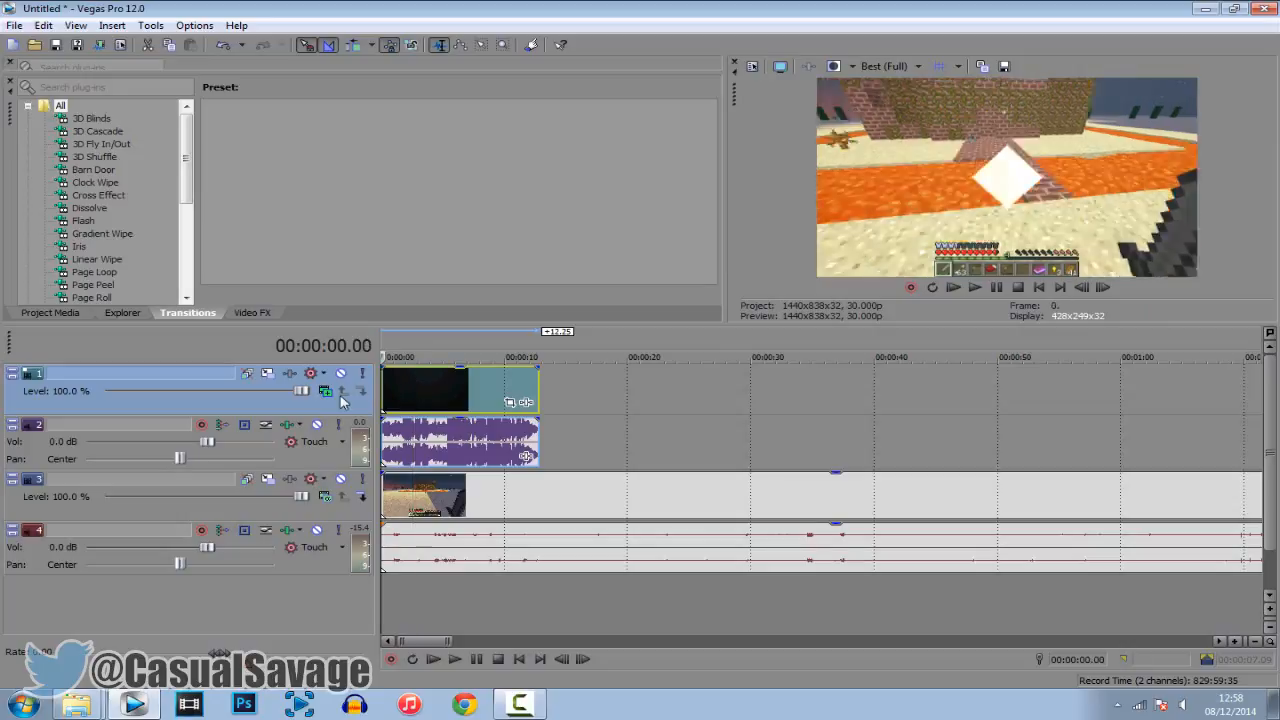